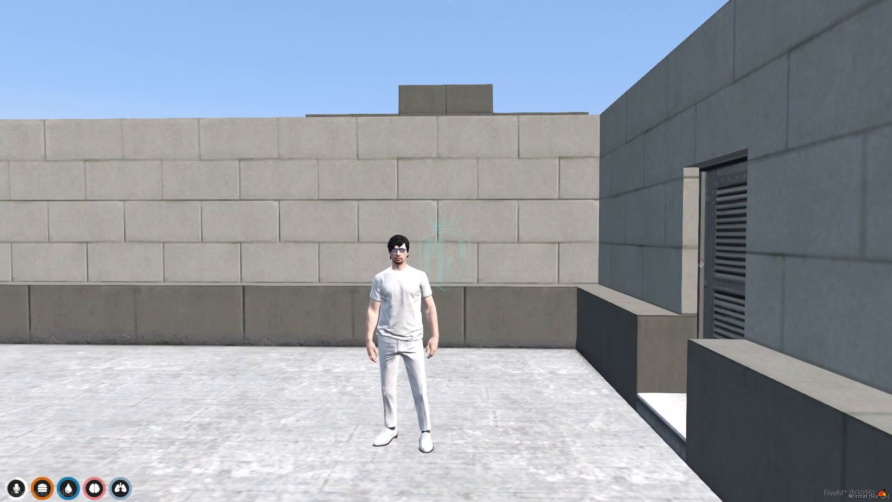
Switch from FiveM to the browser with the RaySist-Crafting Cfx.re forum post
left_click(10, 492)
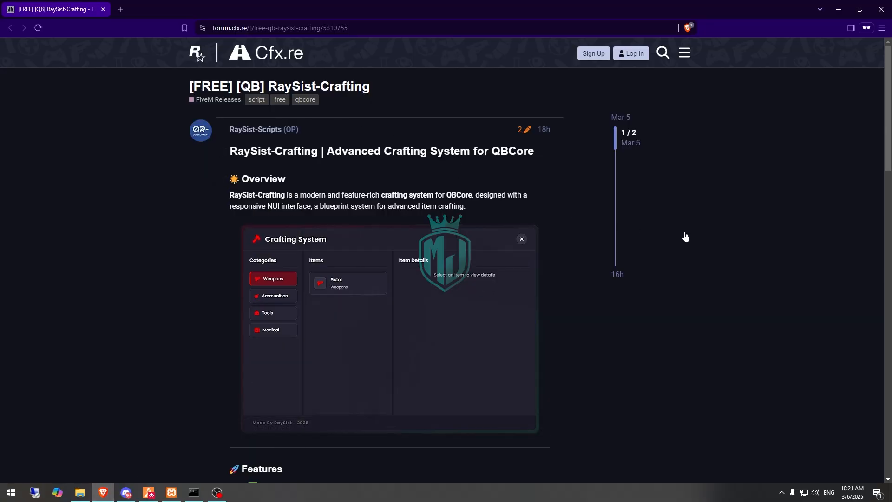
Open the RaySist-Crafting GitHub repo in a new tab and download it as a ZIP
scroll("down", 3)
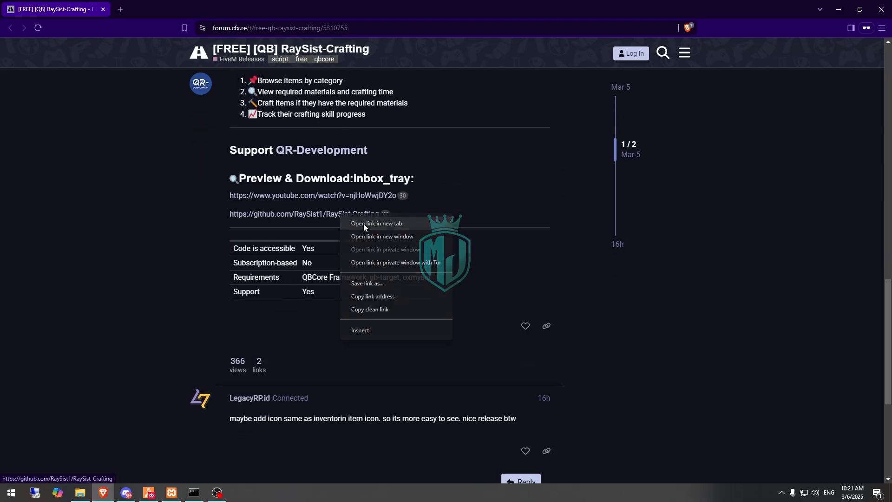
left_click(377, 223)
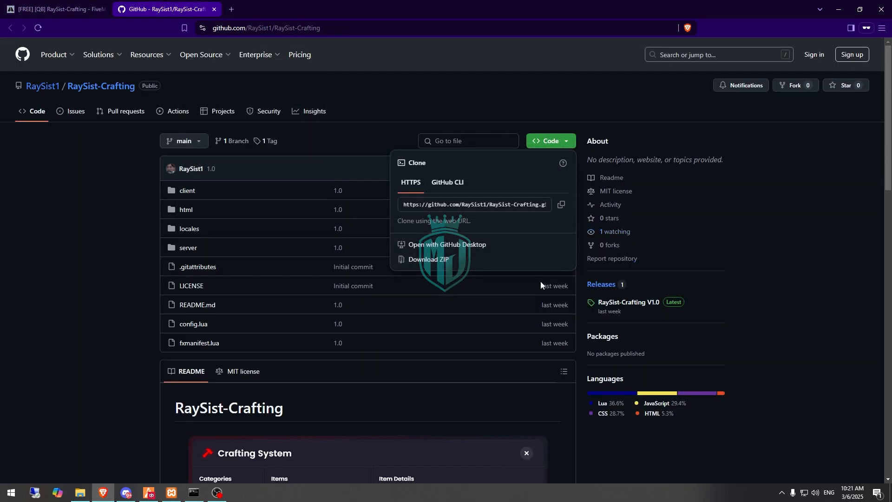
left_click(428, 259)
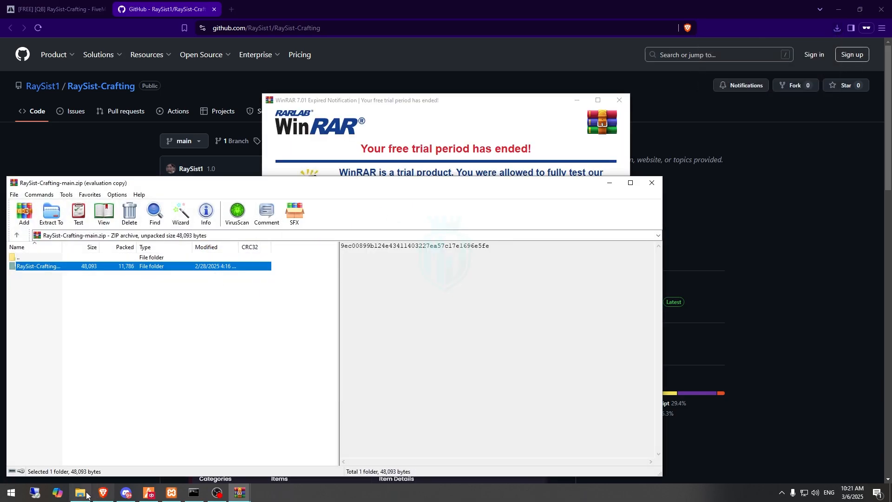
Open the RaySist-Crafting folder in the server's resources and load config.lua in VS Code
left_click(80, 496)
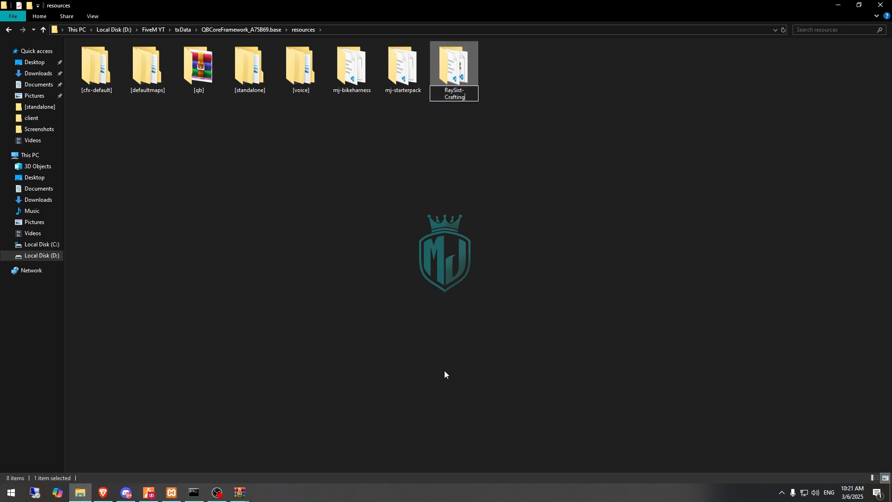
double_click(453, 65)
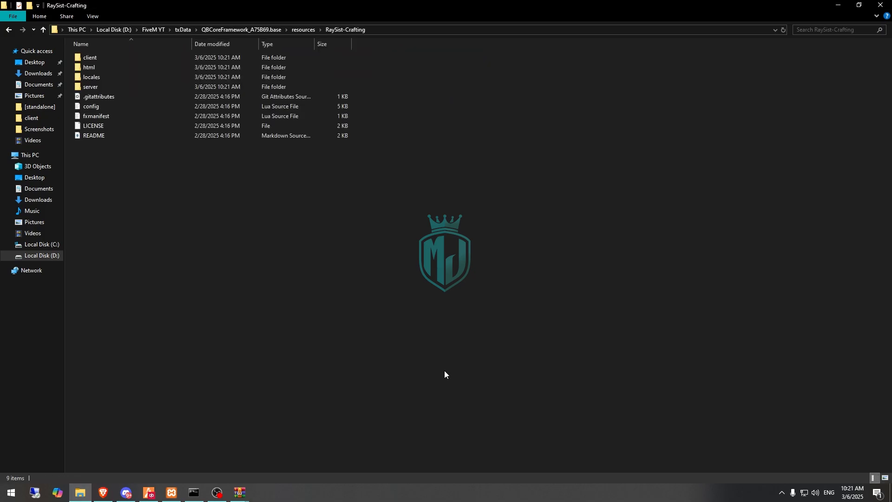
left_click(91, 106)
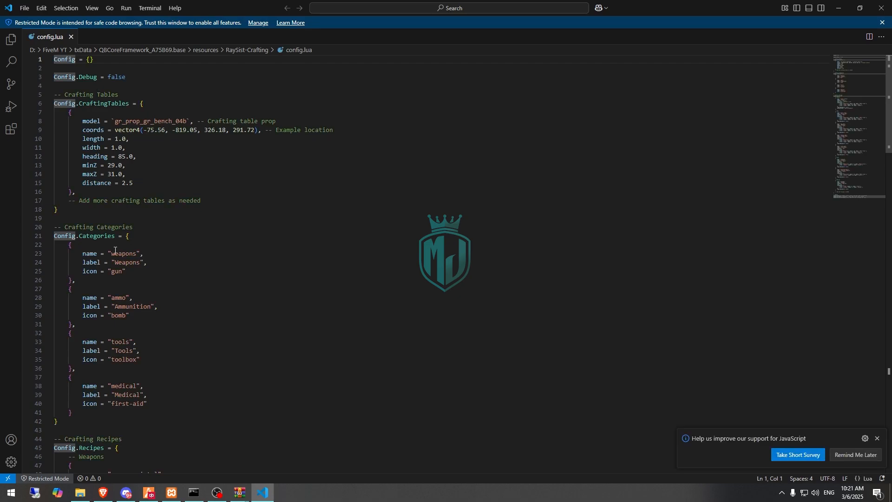
scroll("down", 3)
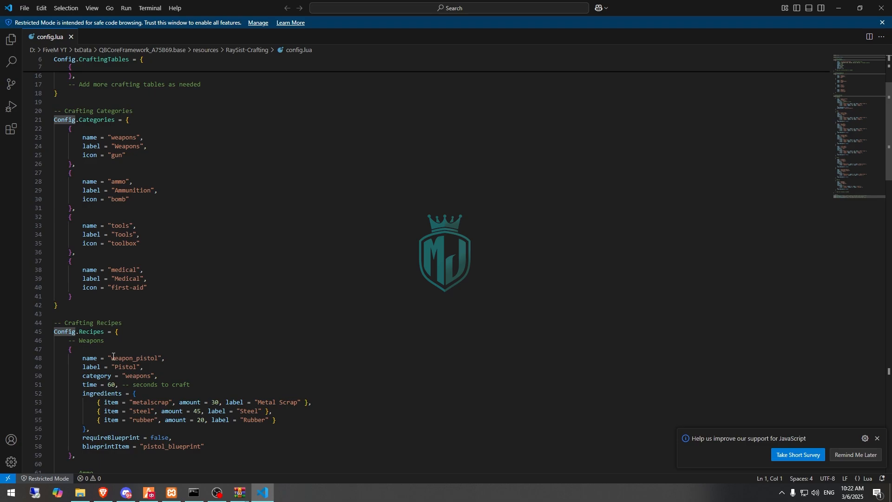
scroll("down", 3)
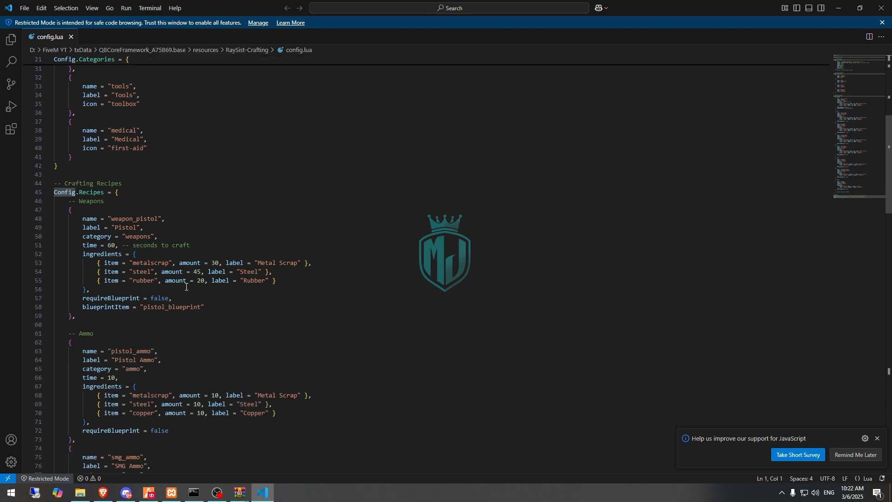
scroll("down", 3)
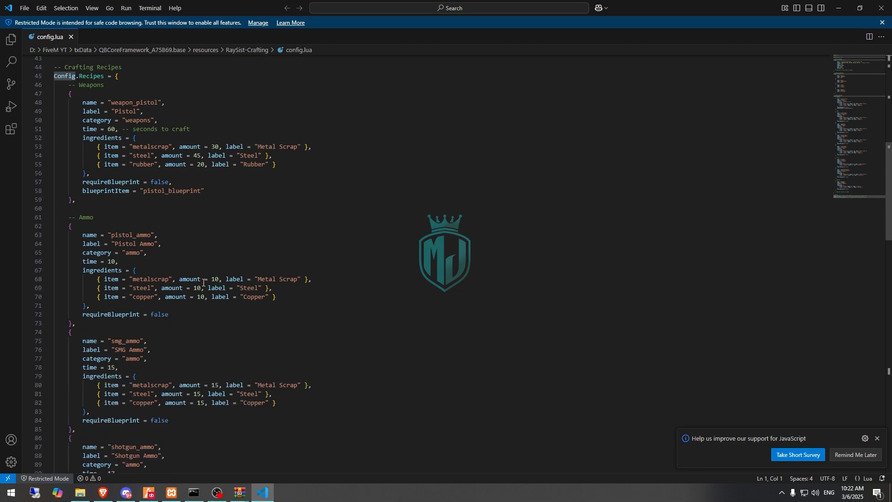
mouse_move(148, 164)
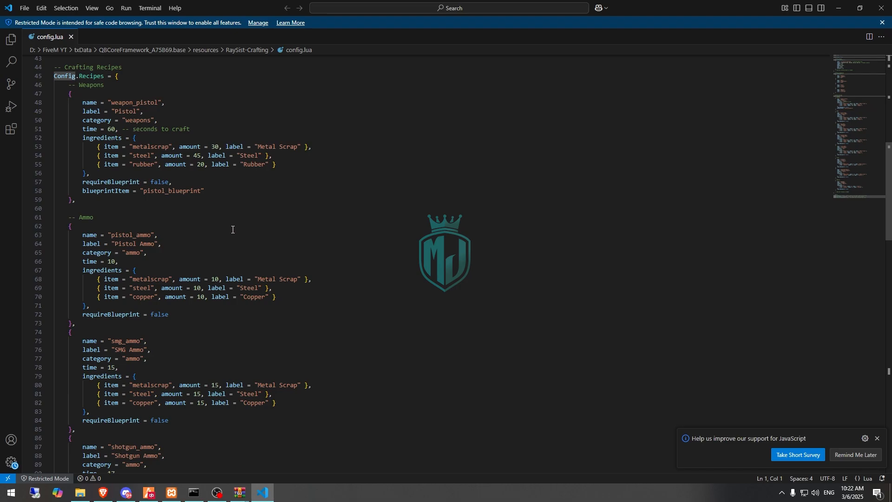
scroll("down", 3)
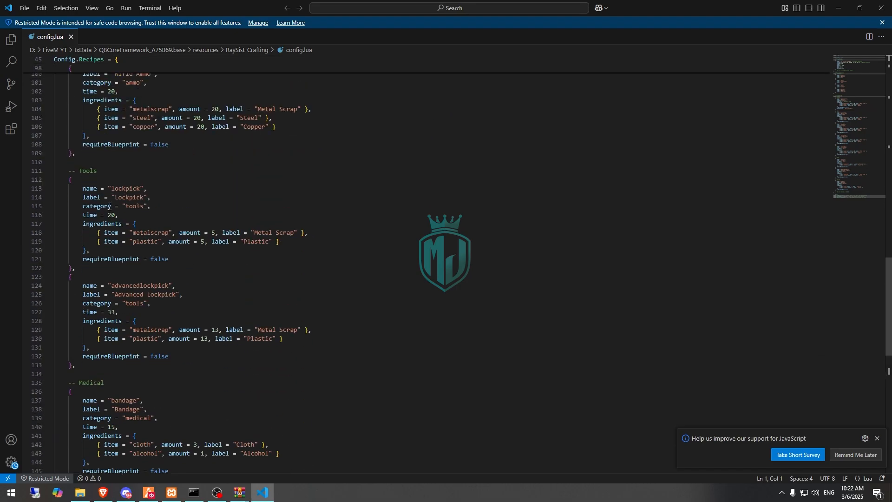
scroll("down", 3)
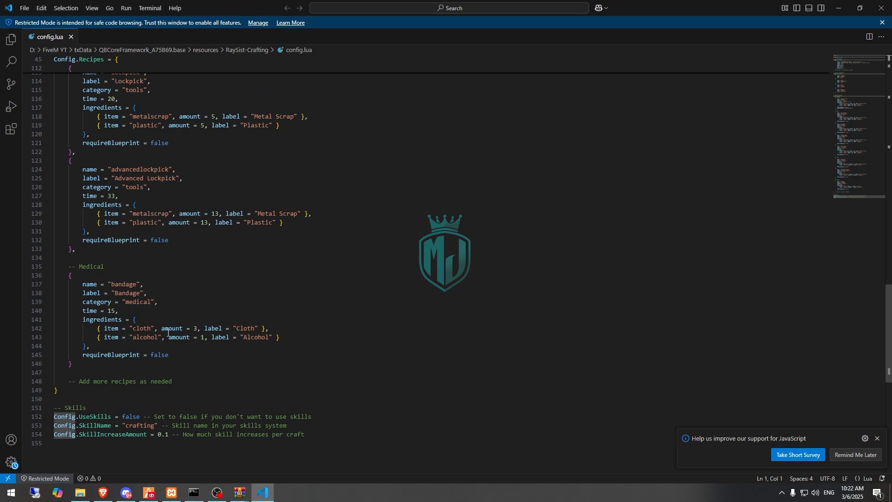
mouse_move(134, 427)
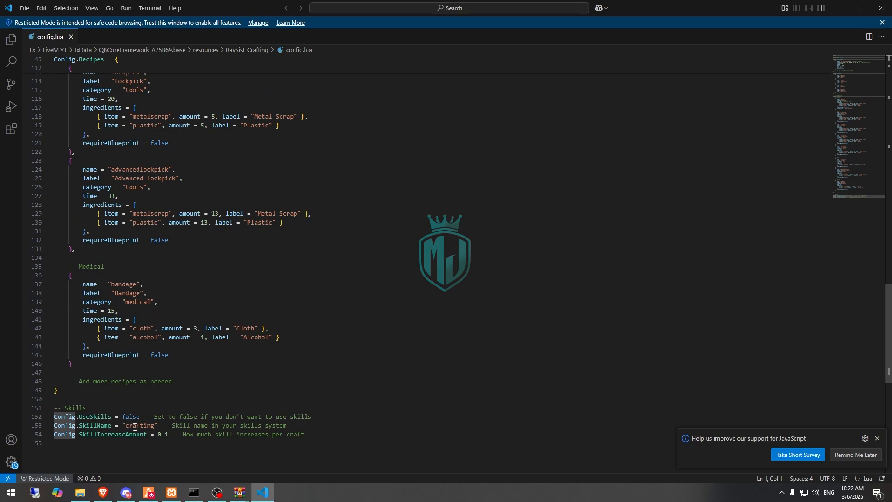
scroll("up", 3)
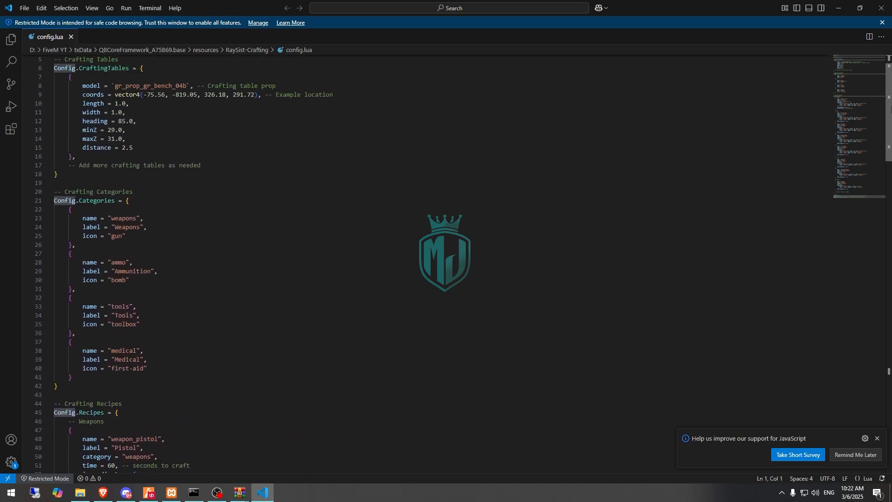
Scroll config.lua to the crafting table location and select its coordinates
scroll("down", 3)
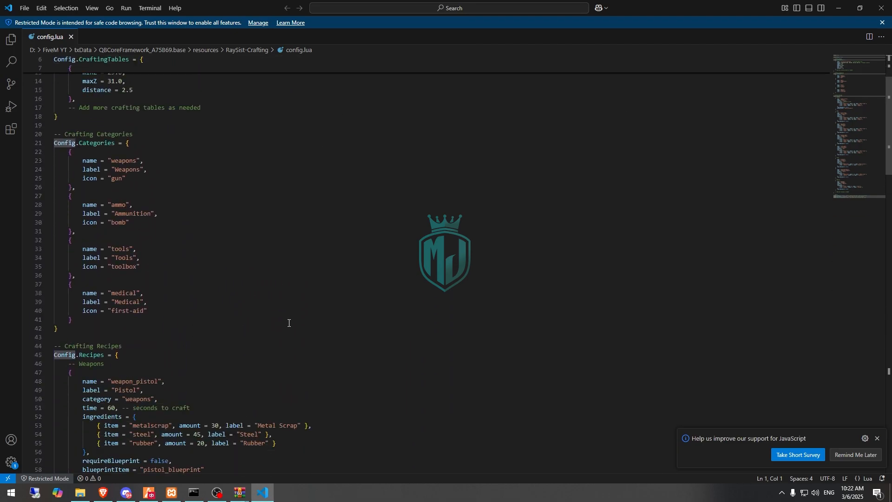
scroll("down", 3)
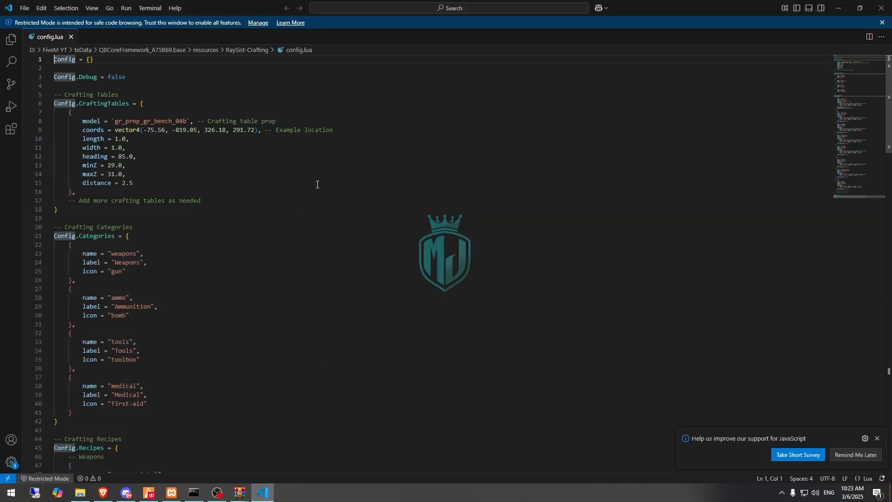
left_click_drag(143, 130, 245, 131)
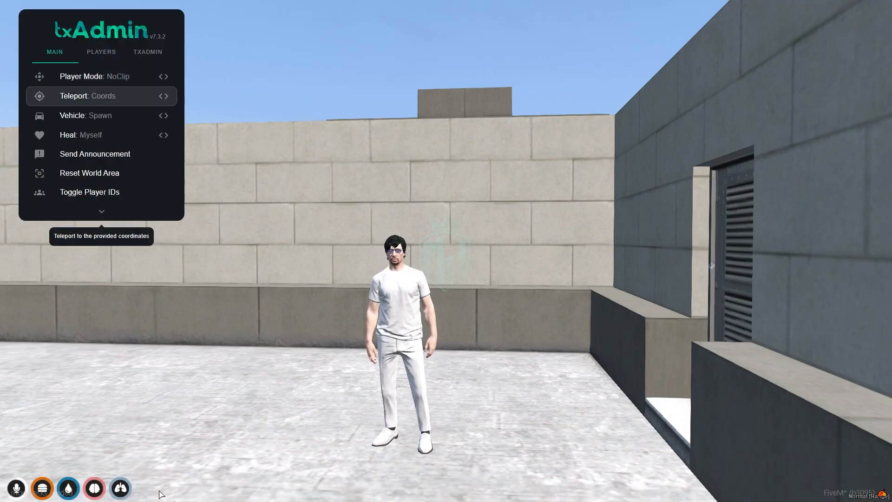
Teleport the character to the crafting table coordinates via txAdmin
left_click(87, 96)
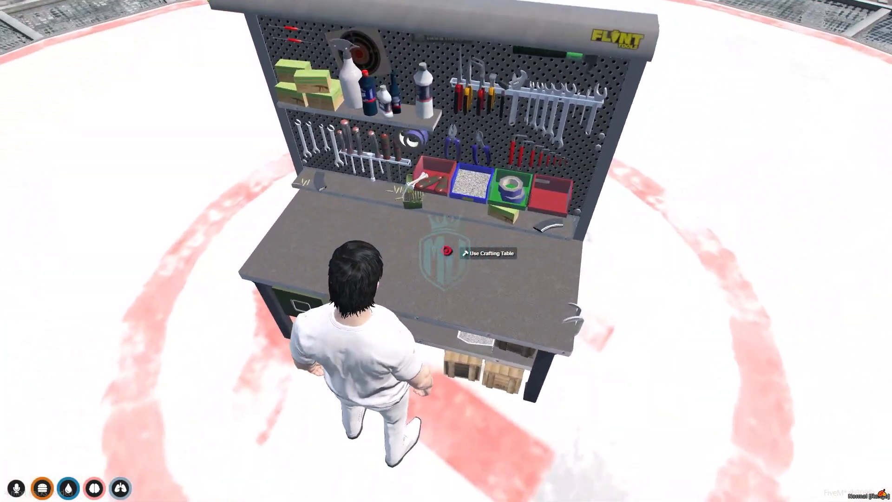
Open the crafting menu and browse the Pistol recipe, Ammunition and Tools categories
left_click(444, 250)
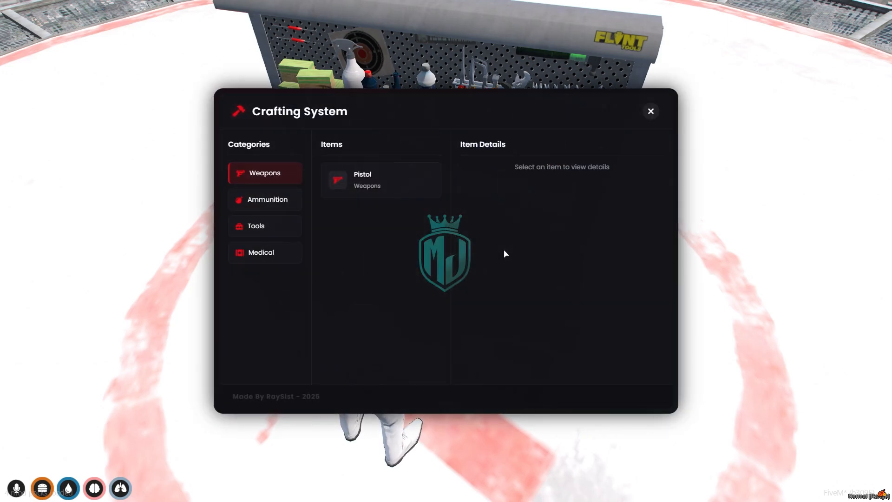
mouse_move(427, 149)
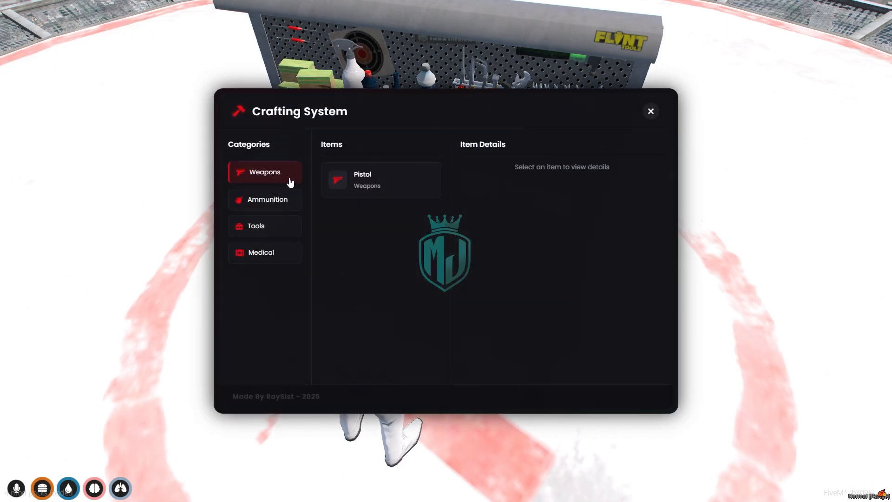
left_click(380, 180)
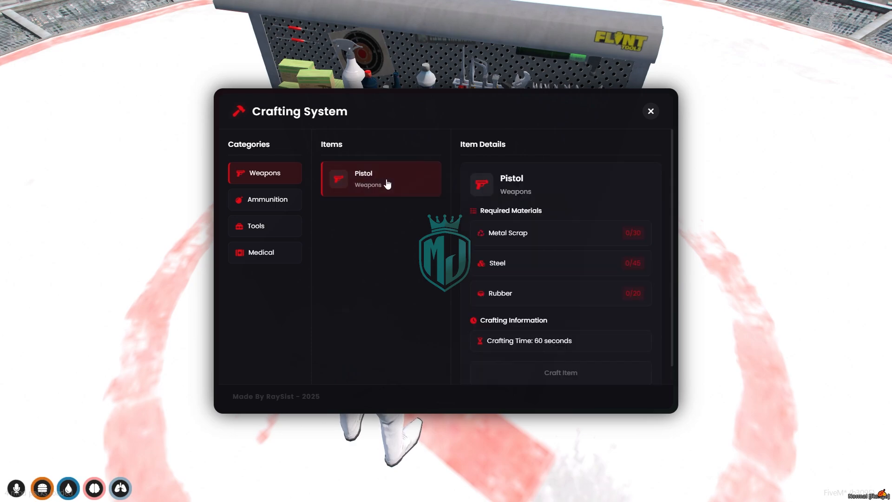
left_click(265, 199)
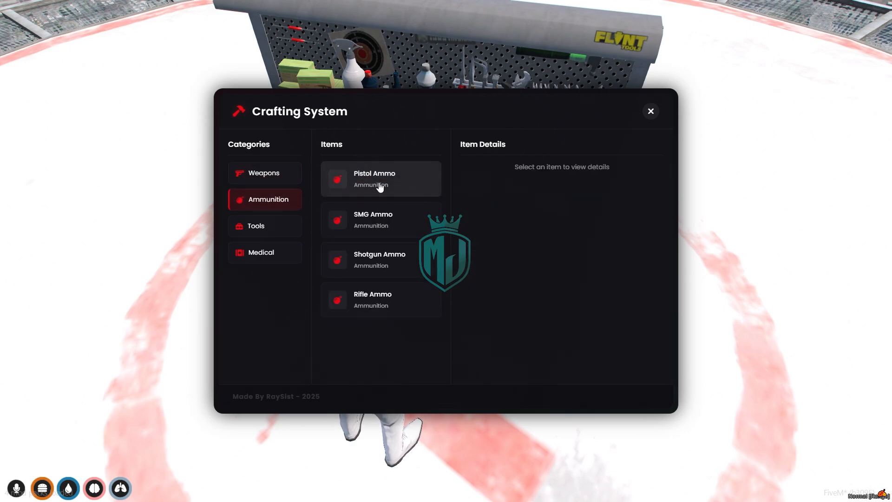
mouse_move(391, 302)
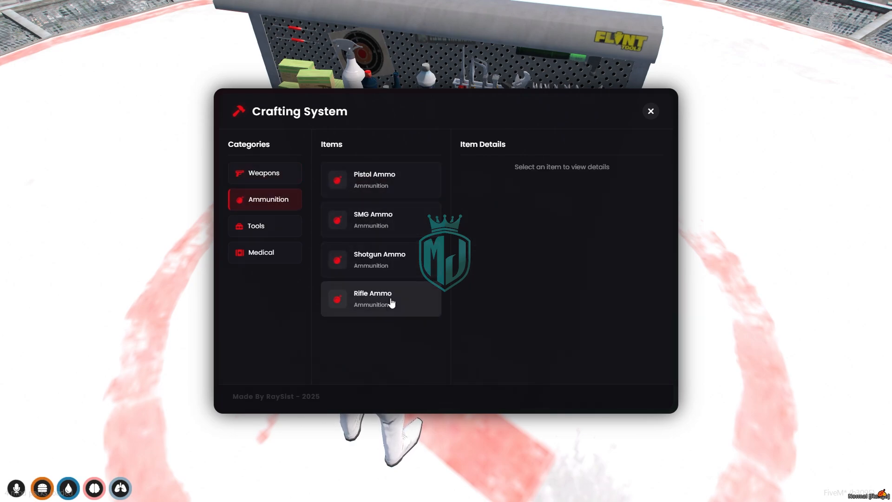
left_click(255, 225)
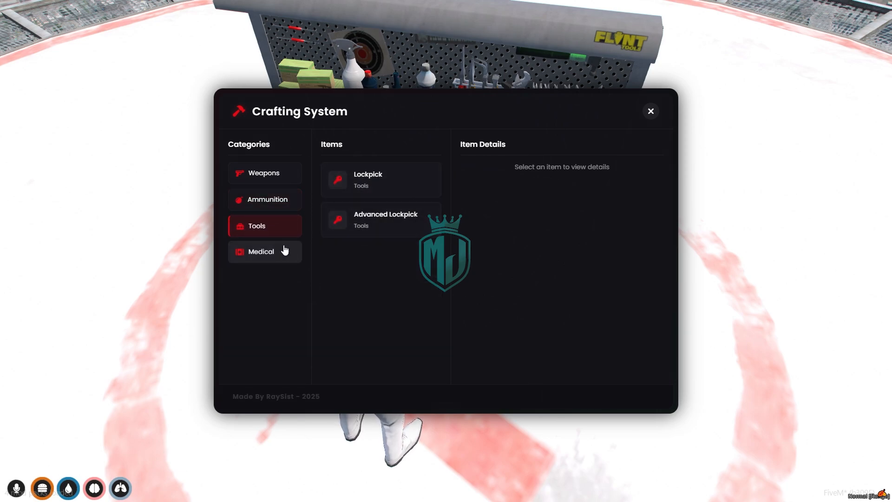
Browse the Medical and Weapons categories to the Bandage recipe, then return to VS Code
left_click(264, 252)
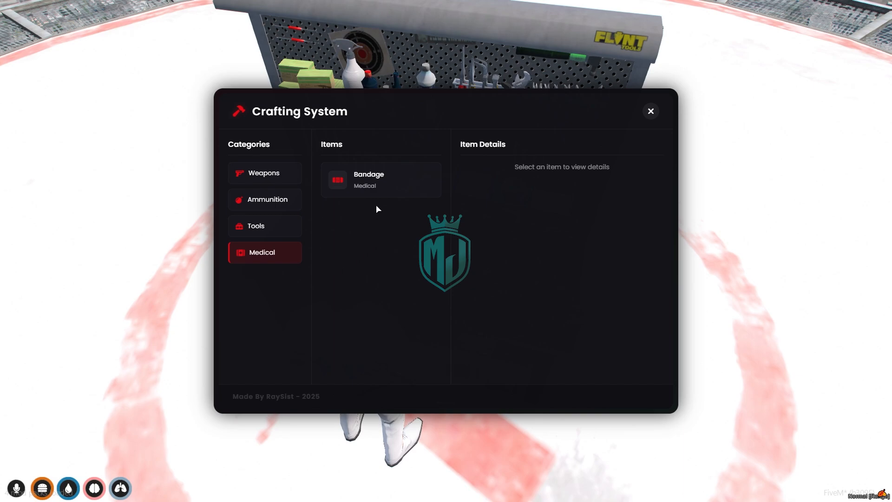
left_click(264, 172)
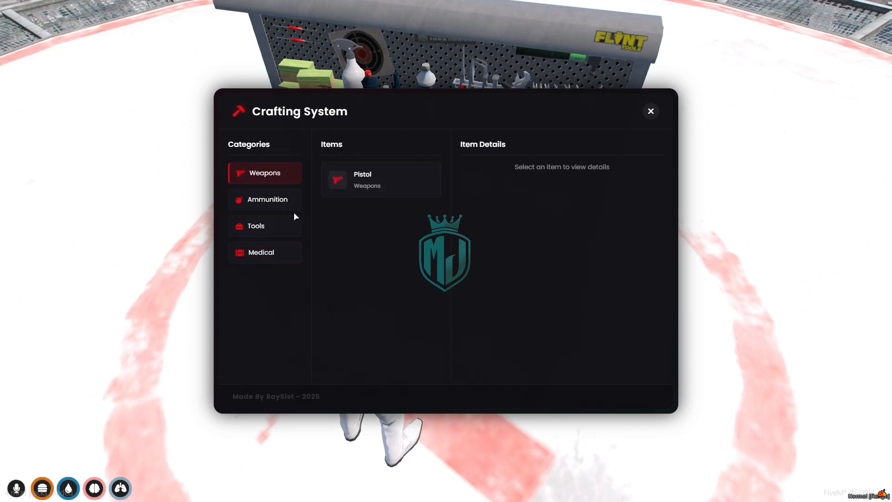
left_click(263, 252)
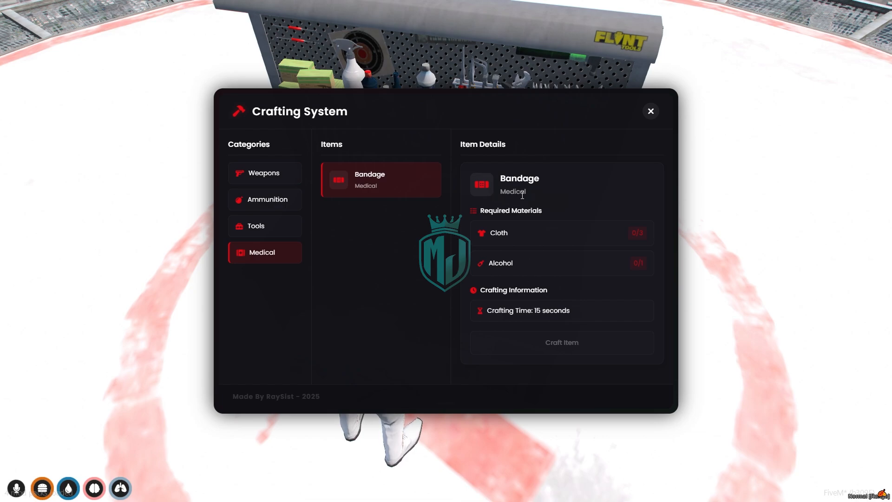
mouse_move(510, 249)
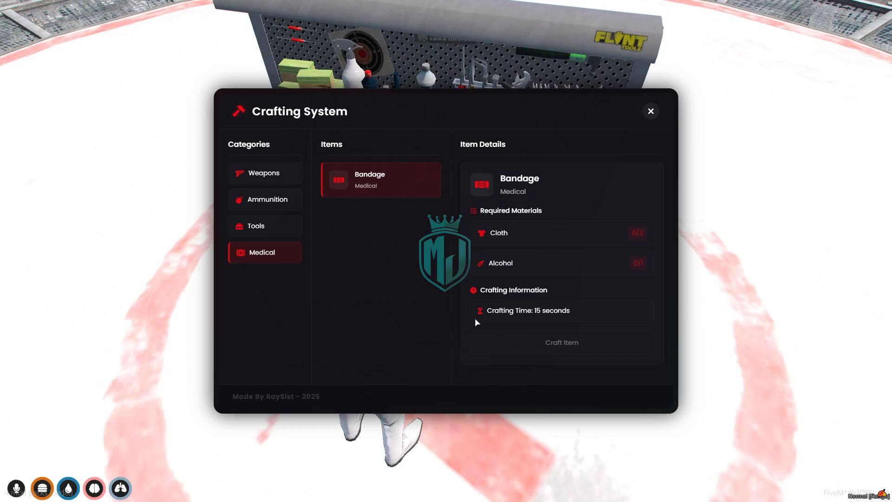
left_click(10, 492)
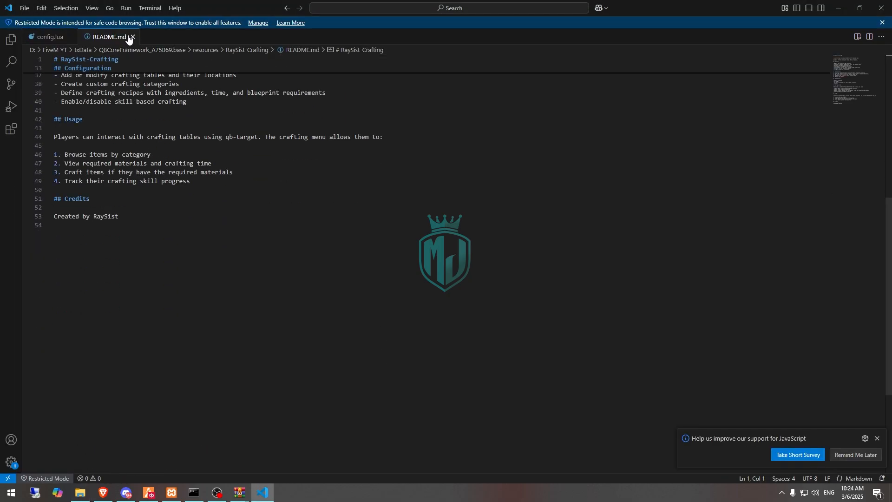
Close the README and change the bandage recipe items from cloth/alcohol to plastic/metalscrap
left_click(51, 37)
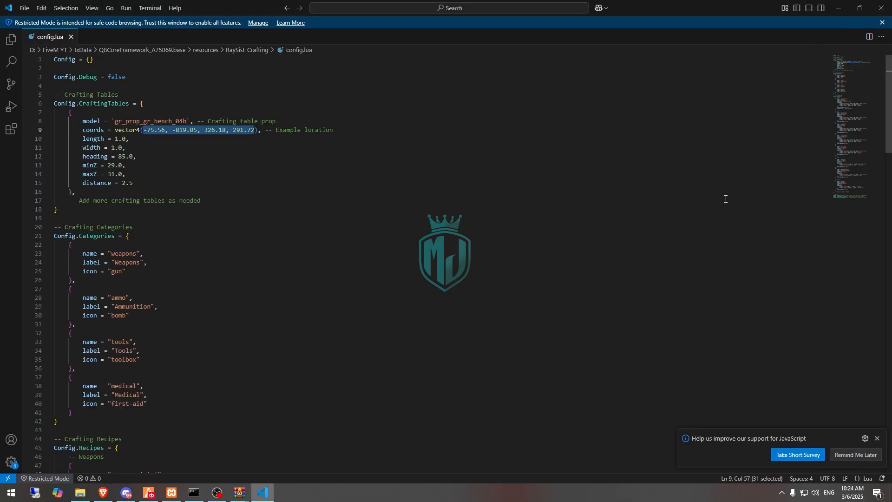
scroll("down", 3)
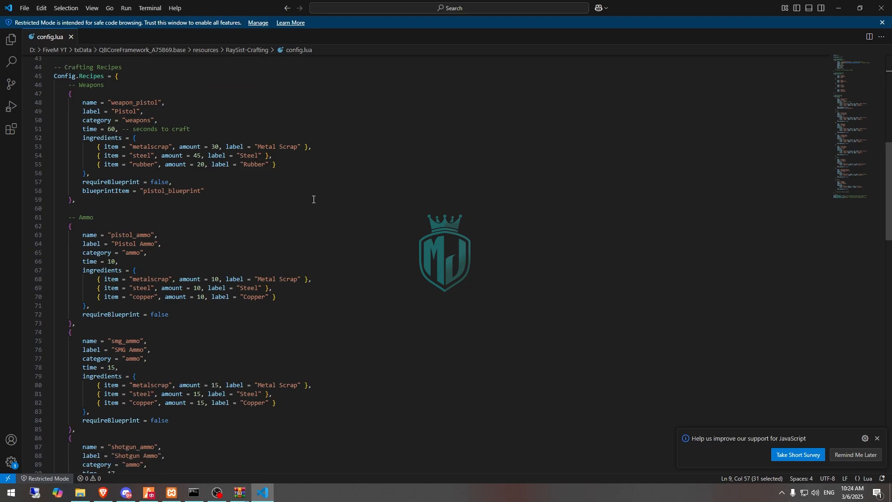
scroll("down", 3)
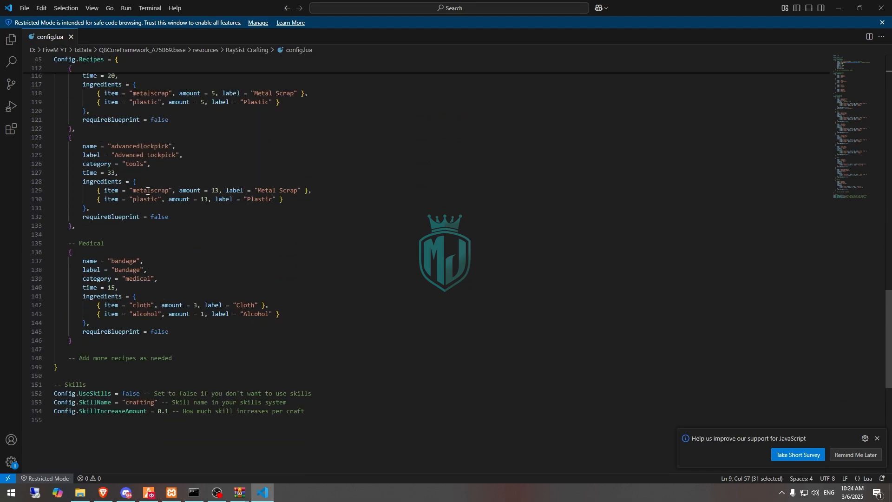
double_click(140, 305)
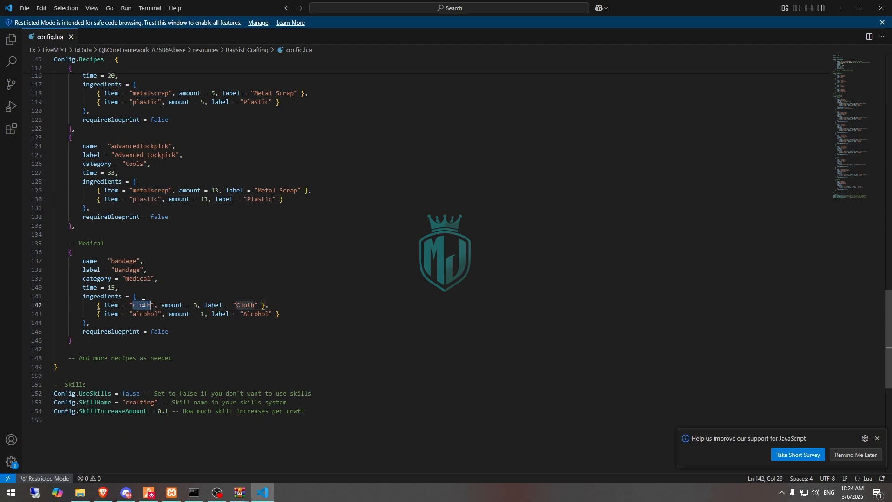
type("plastic")
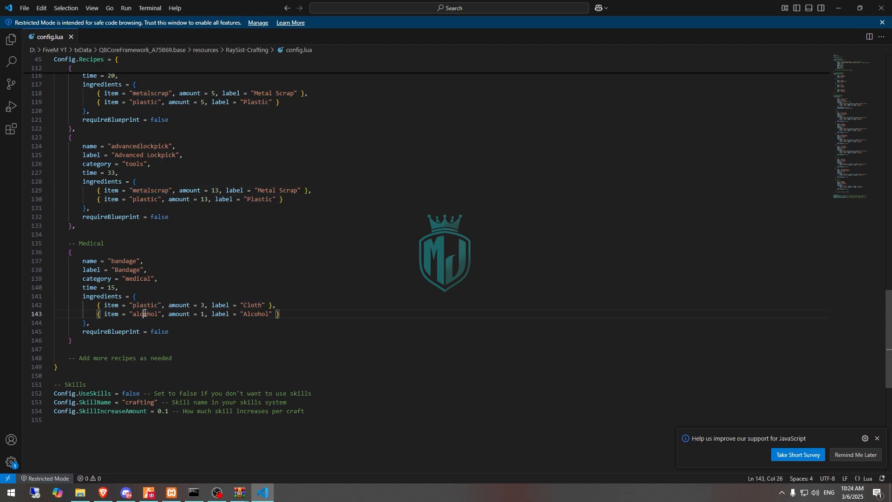
type("metalscrap")
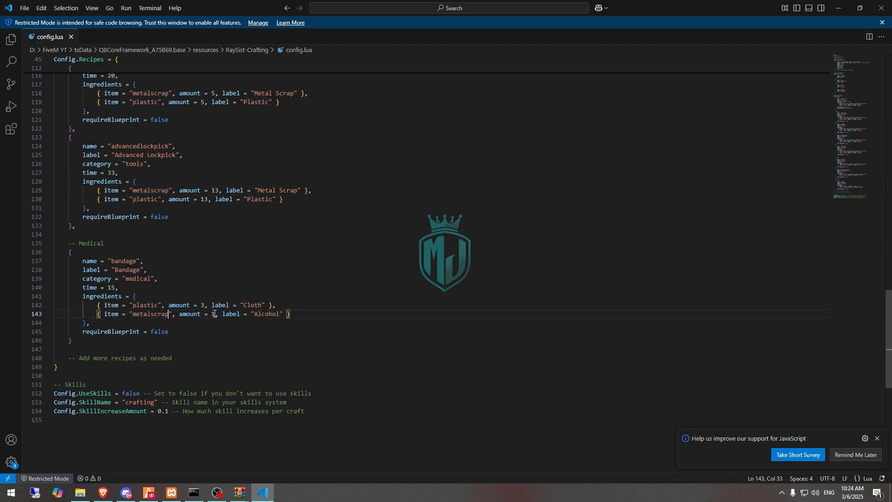
Relabel the bandage recipe ingredients as Plastic and Metal
double_click(252, 305)
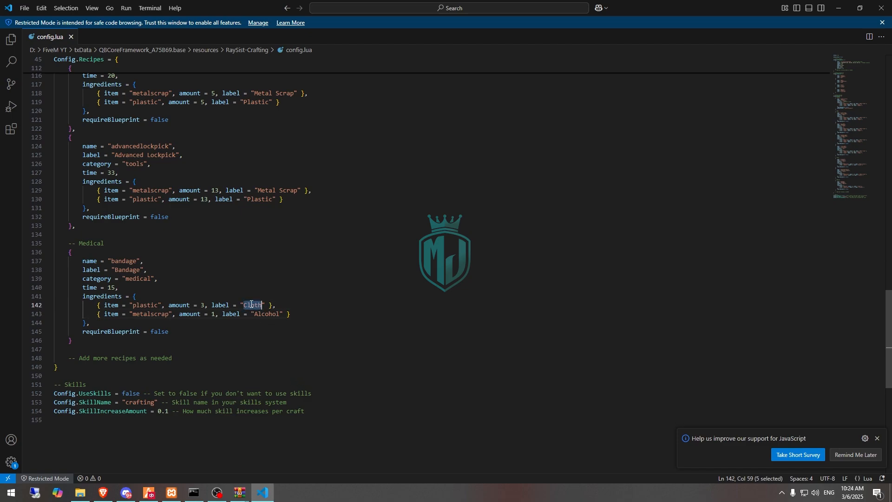
type("Plastic")
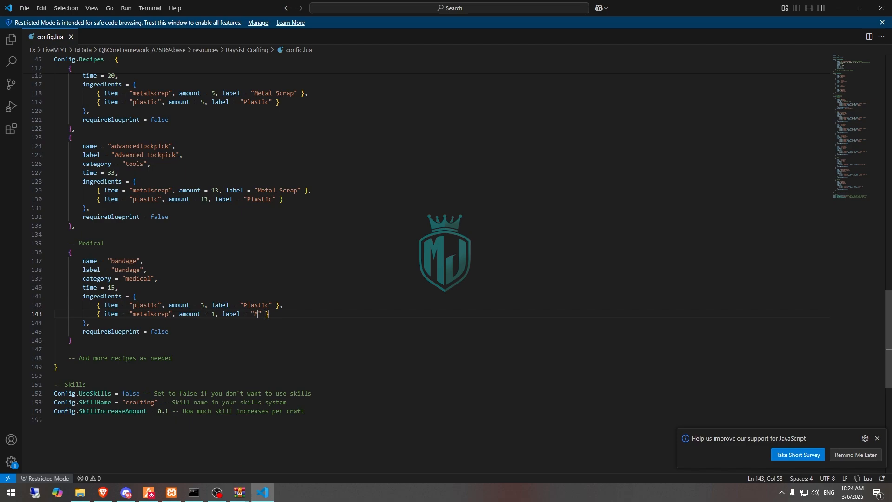
type("etal")
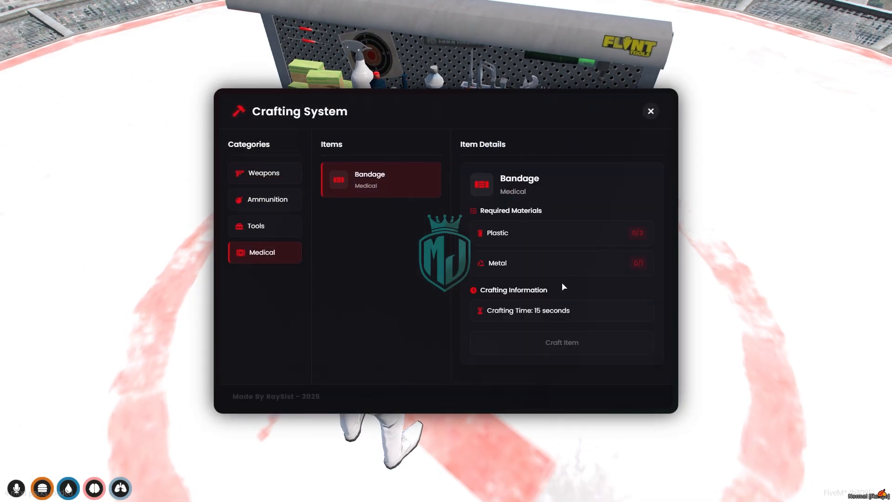
mouse_move(645, 281)
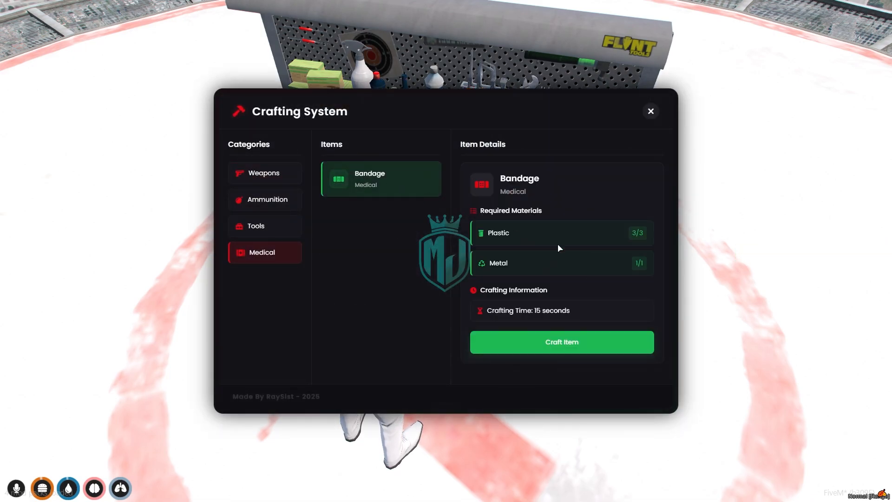
mouse_move(526, 342)
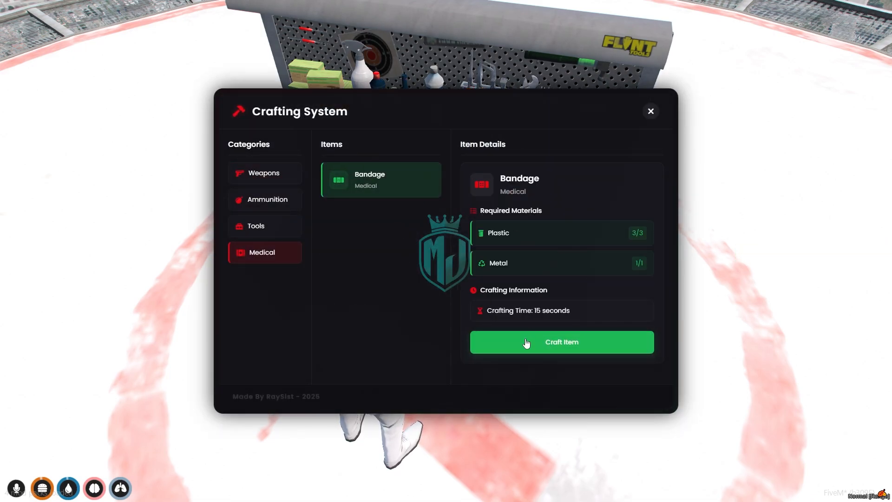
Craft a Bandage from 3 Plastic and 1 Metal at the crafting table
left_click(561, 342)
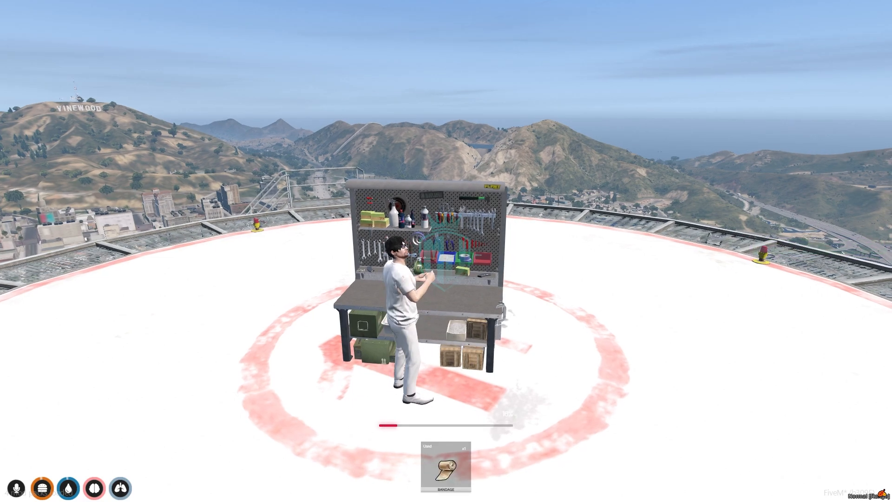
Return to VS Code and select the metalscrap item name in the Pistol recipe
left_click(10, 493)
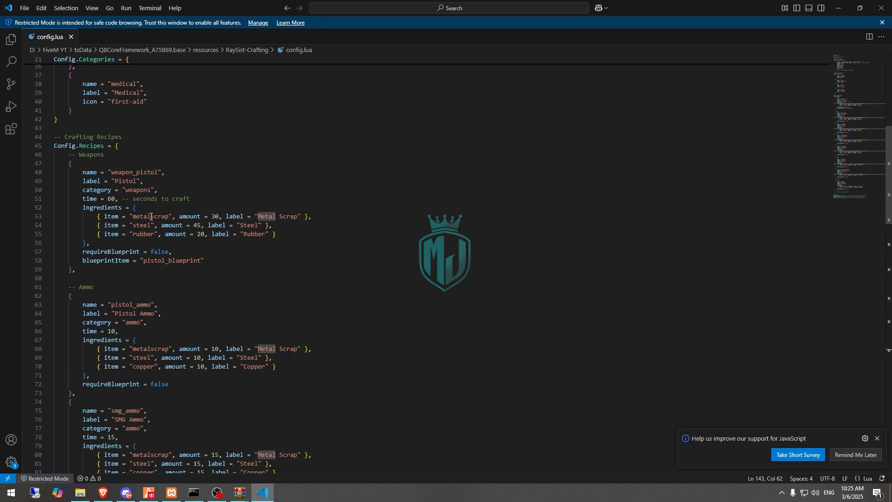
double_click(150, 216)
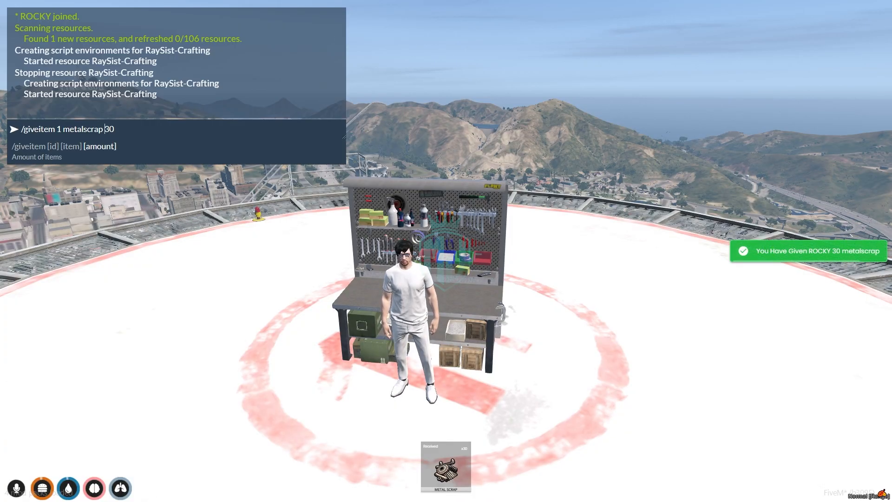
Give the character steel 45 and rubber 20 via /giveitem, then craft the Pistol at the table
type("stee")
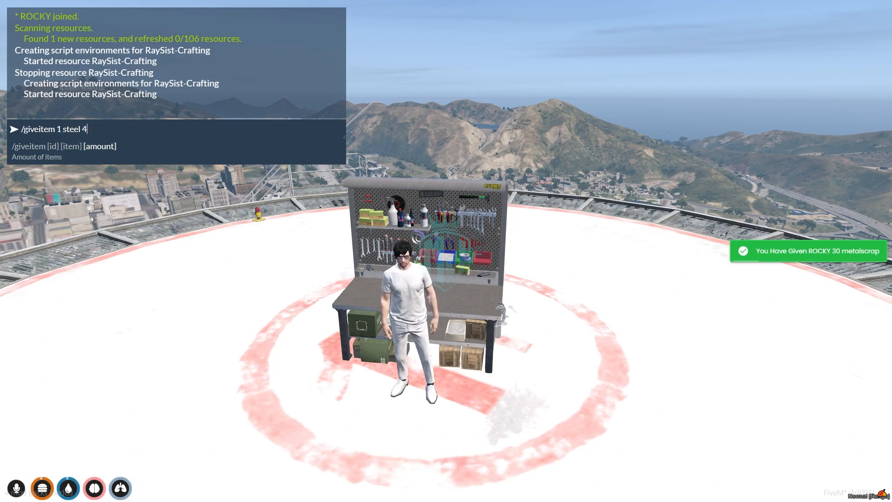
left_click(10, 493)
type("5")
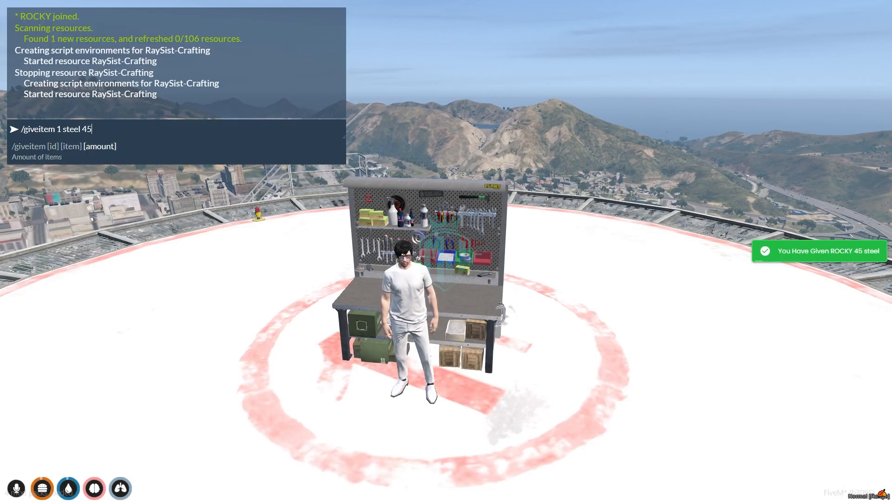
type("r")
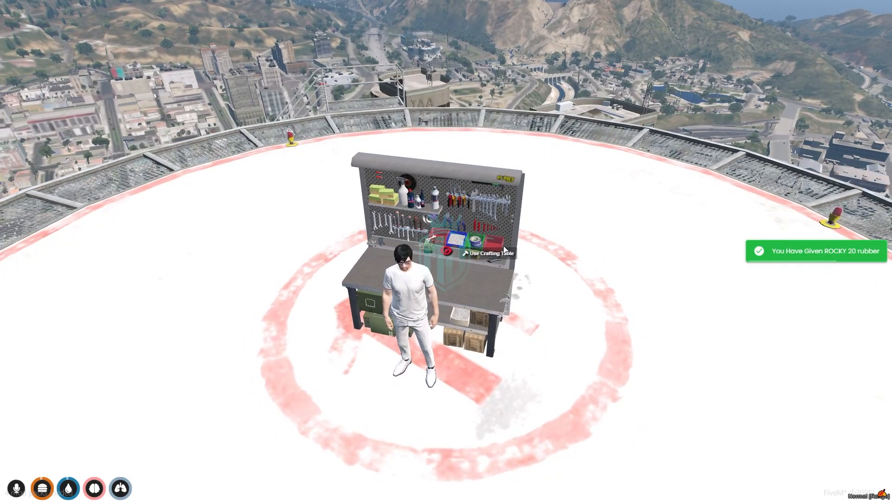
left_click(486, 253)
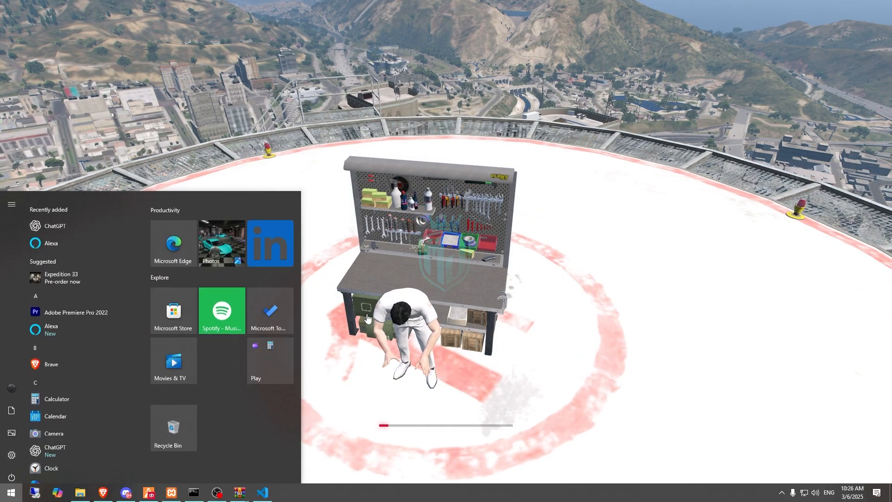
Switch back to VS Code showing the Pistol recipe's 60-second crafting time
left_click(262, 497)
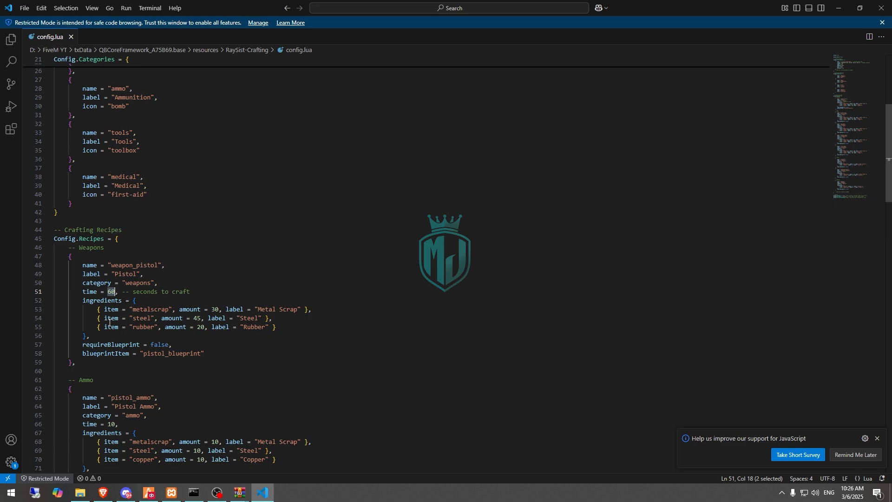
mouse_move(217, 483)
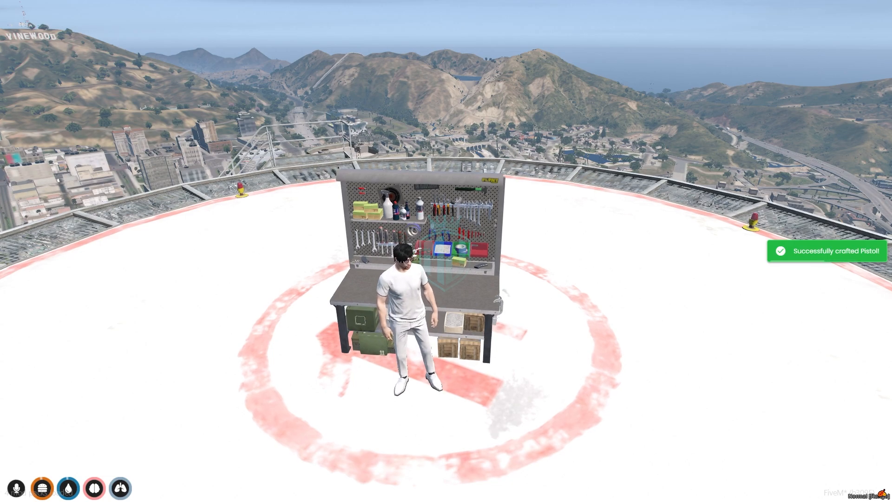
Return to FiveM to let the Pistol craft finish and move away from the helipad
key("tab")
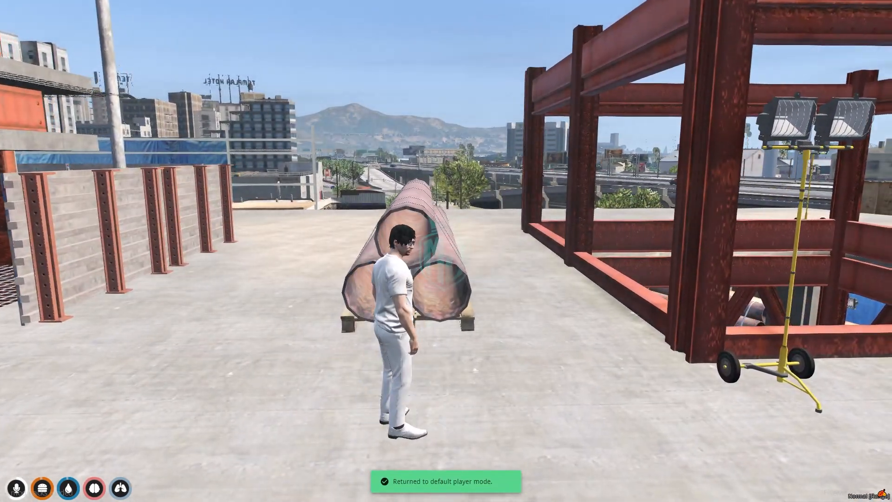
Run /vector4 to copy coordinates for the crafting table's new construction-site spot, then dismiss the menu
type("/v")
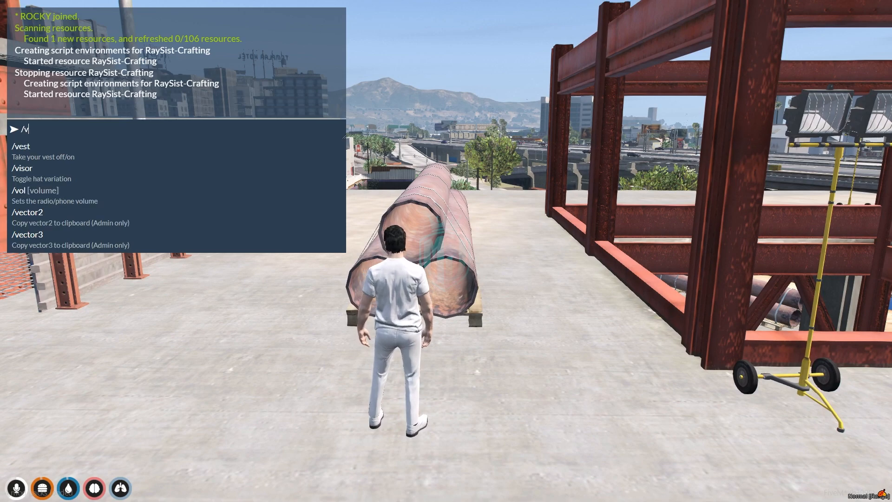
type("ector")
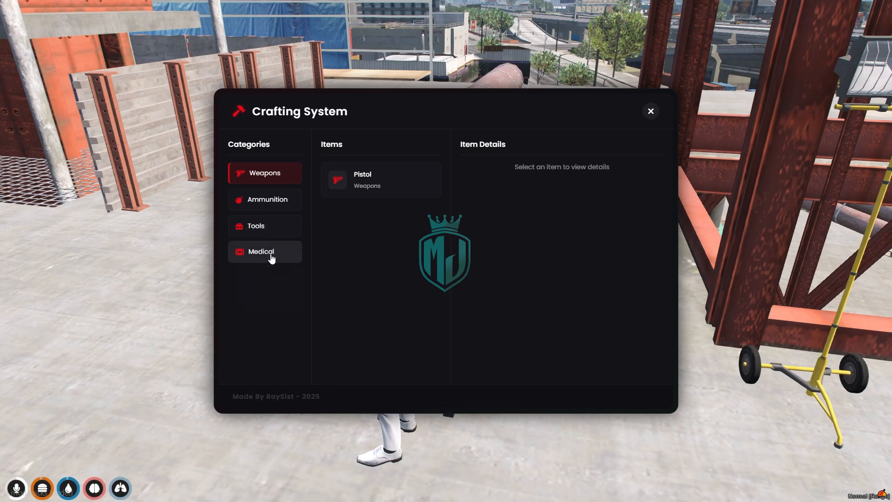
left_click(651, 110)
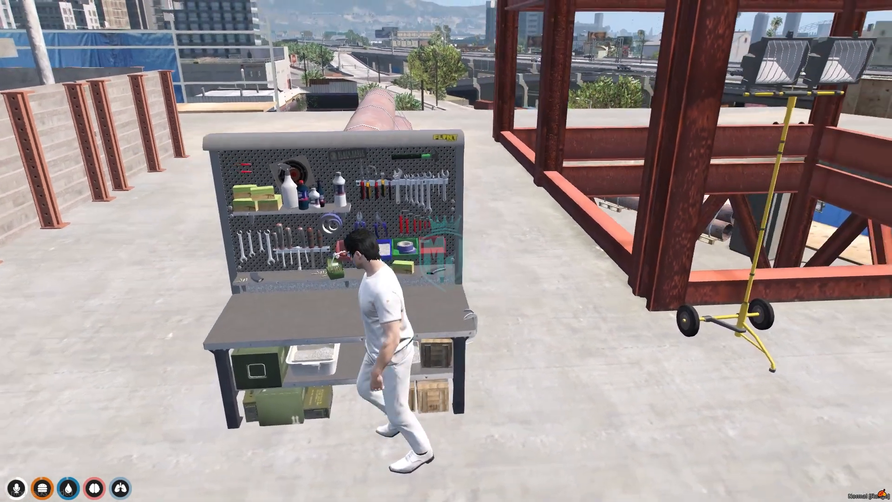